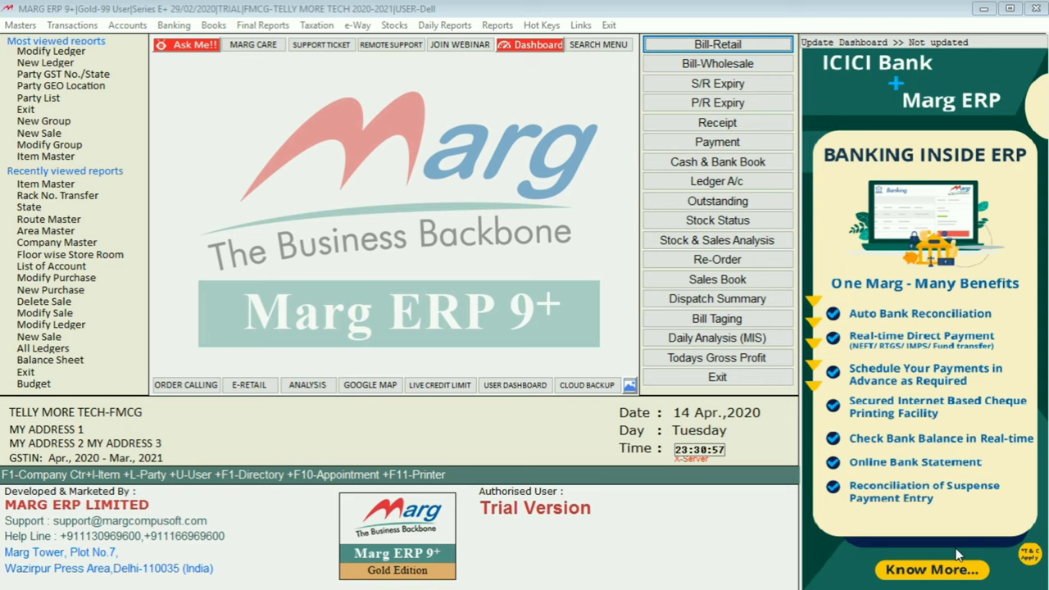
pyautogui.moveTo(598, 326)
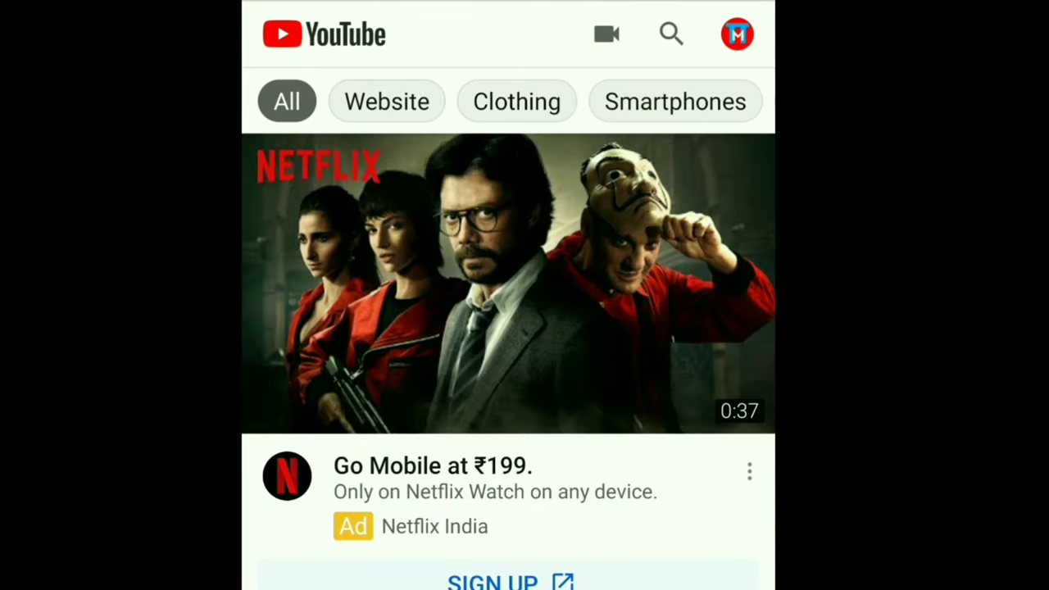
# Search YouTube for the tellymoretech channel by name.
pyautogui.click(671, 35)
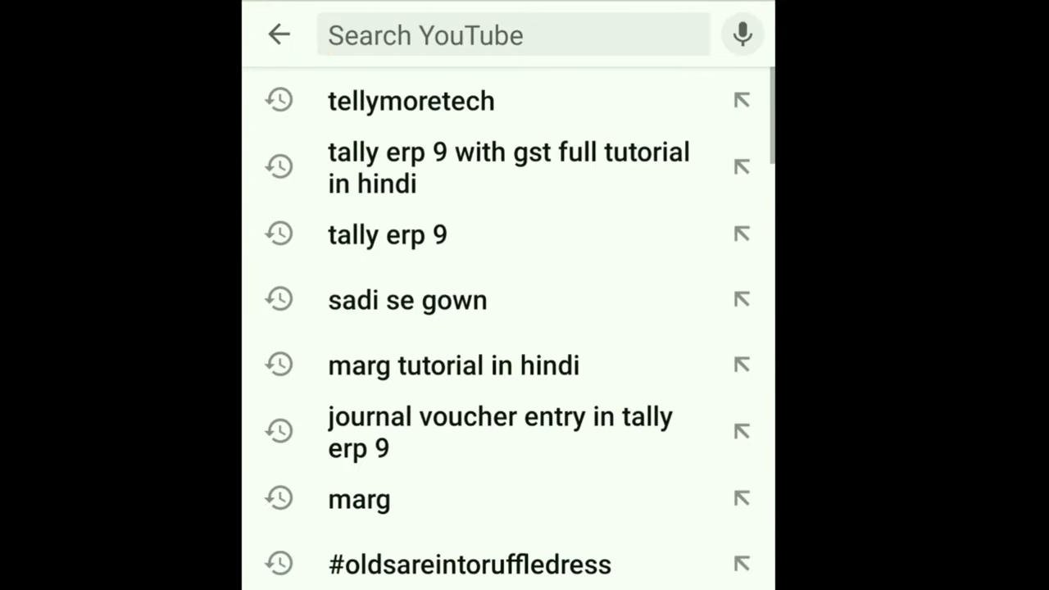
pyautogui.write('tellymoretec')
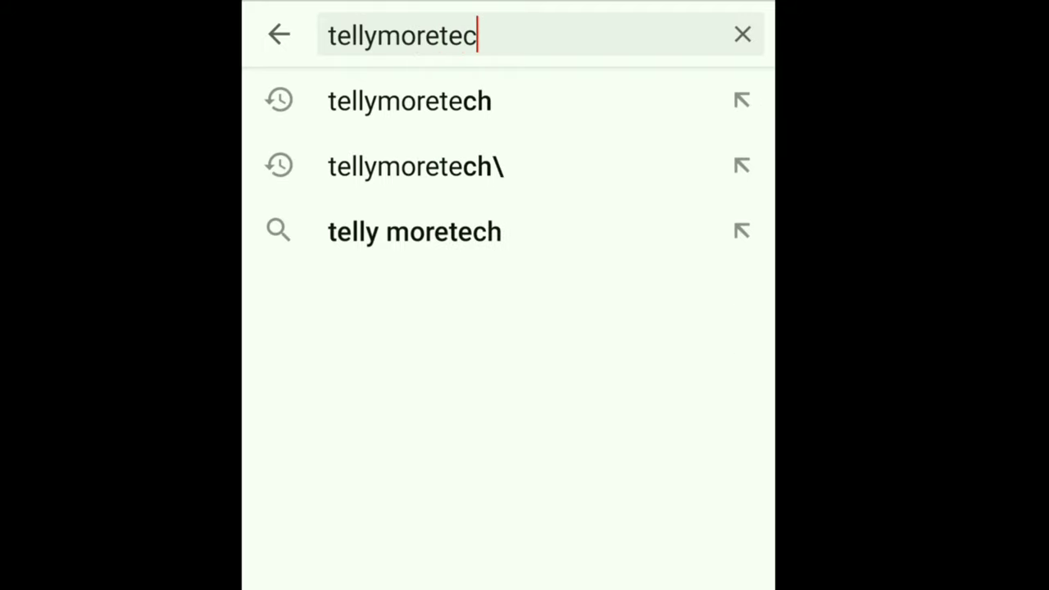
pyautogui.write('h')
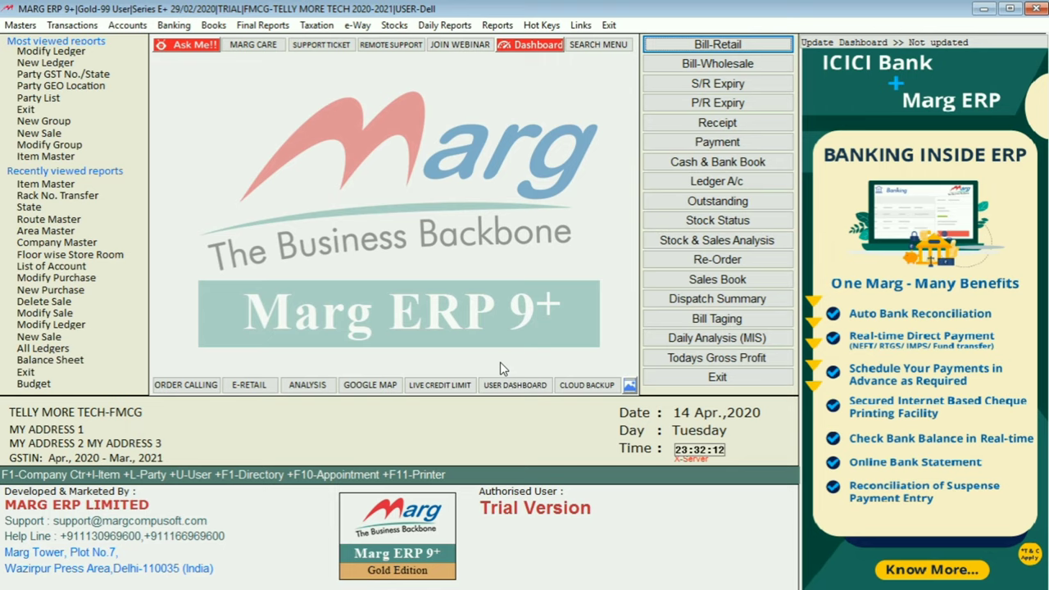
pyautogui.moveTo(358, 218)
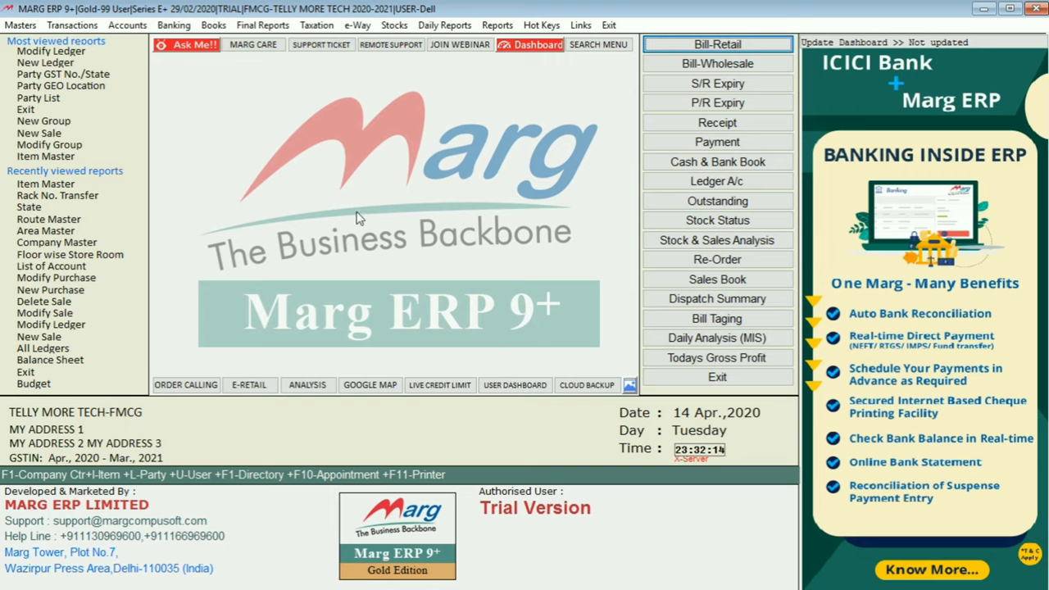
pyautogui.moveTo(133, 77)
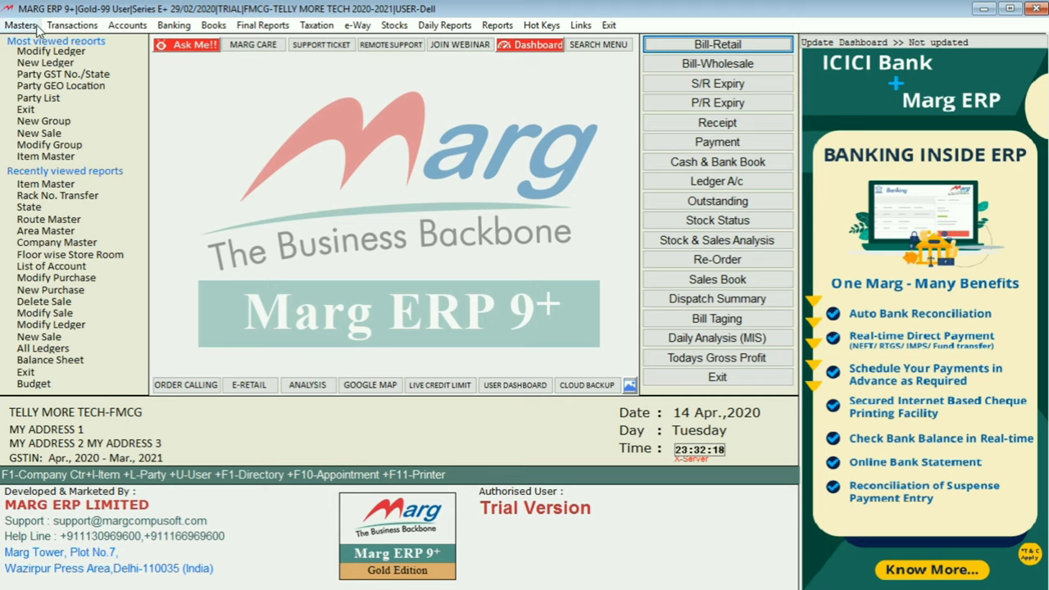
# Open the Masters menu to reveal the Inventory Master submenu.
pyautogui.click(22, 24)
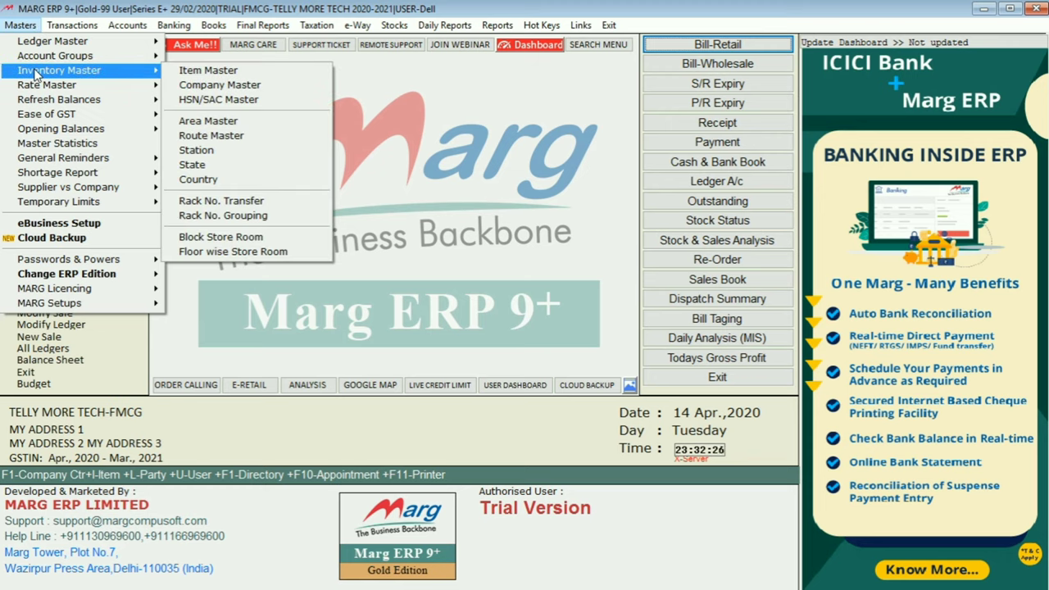
pyautogui.moveTo(86, 73)
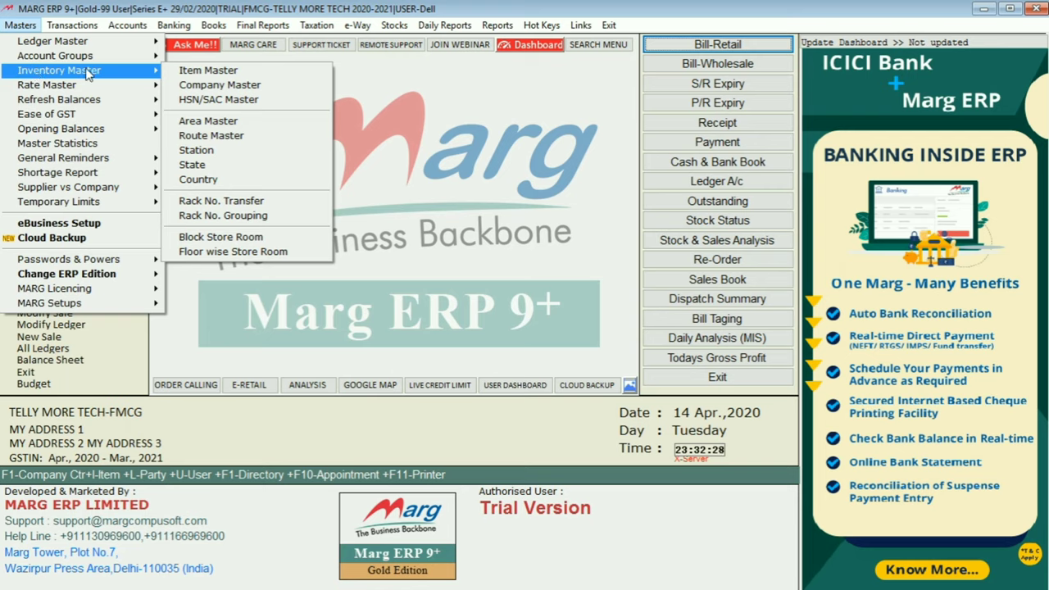
pyautogui.moveTo(225, 168)
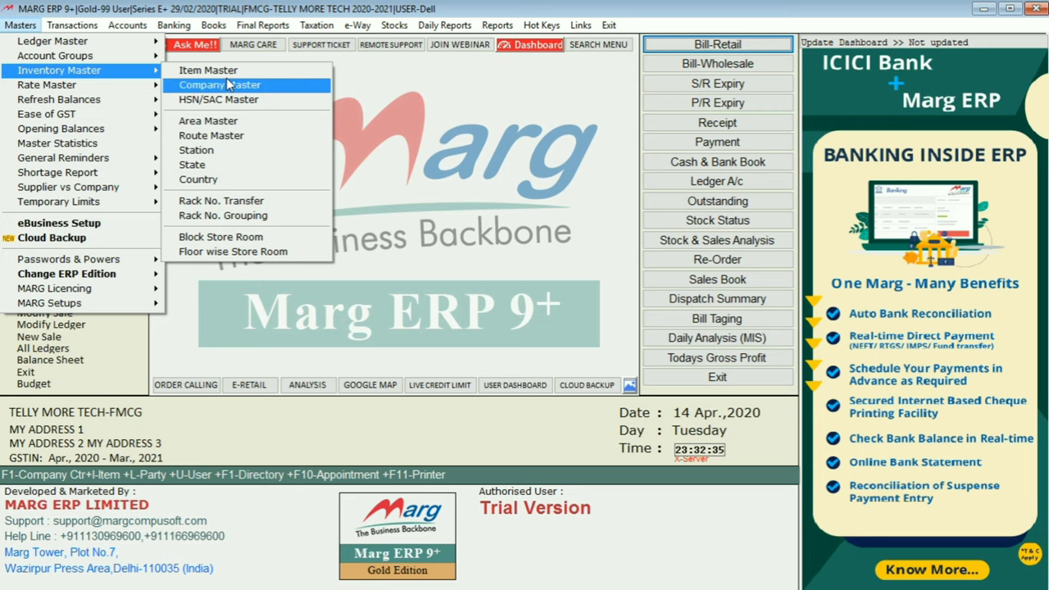
pyautogui.moveTo(207, 69)
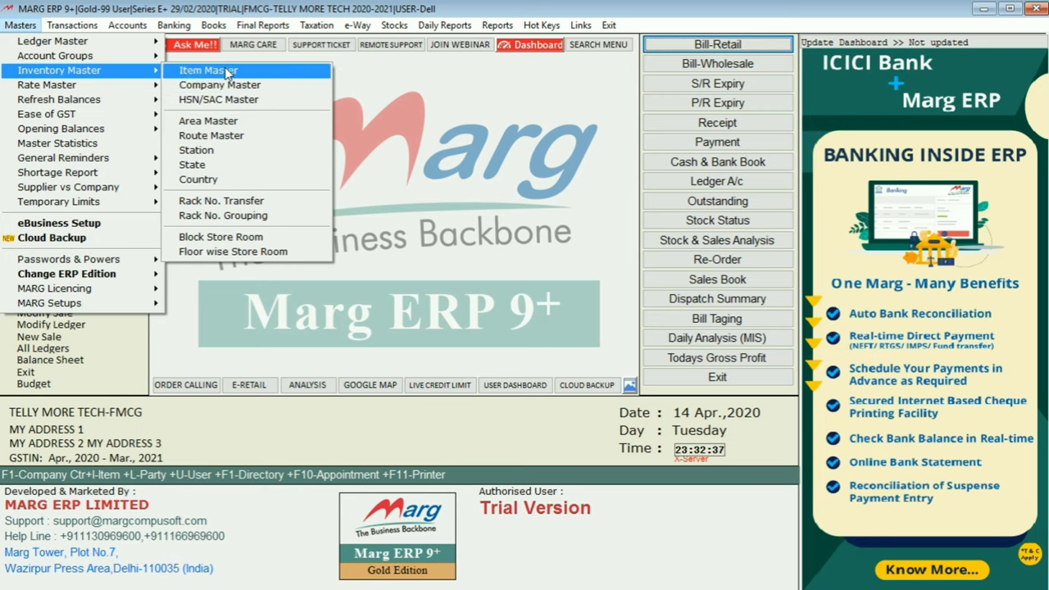
pyautogui.moveTo(223, 82)
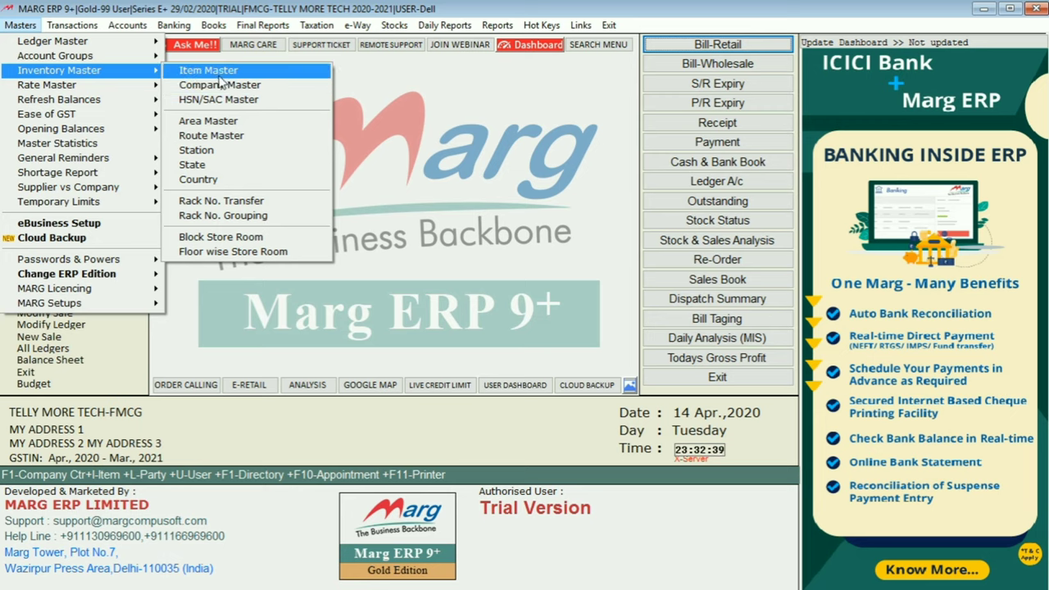
pyautogui.moveTo(218, 99)
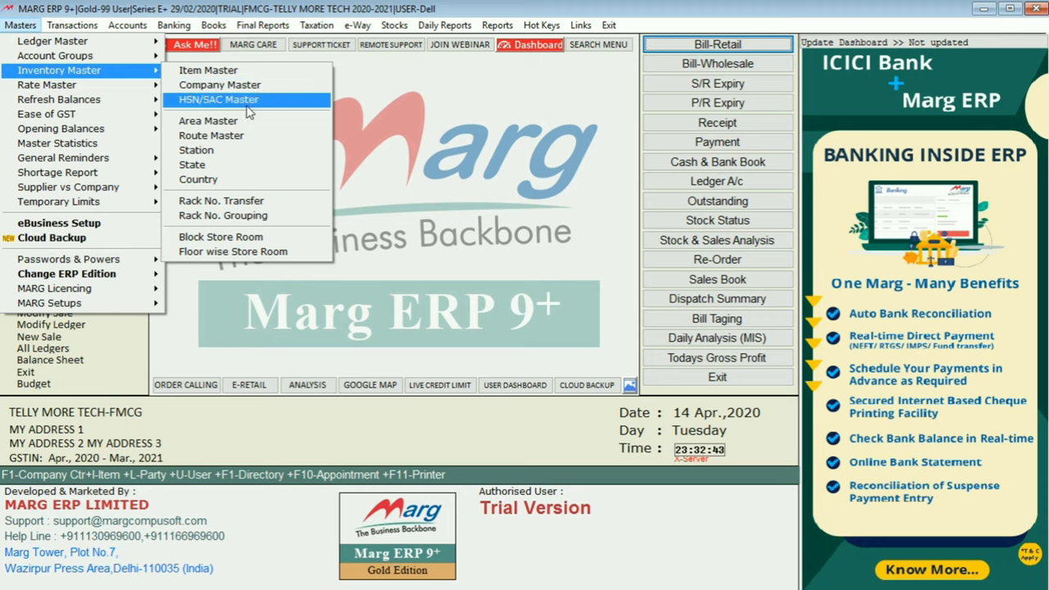
pyautogui.moveTo(208, 69)
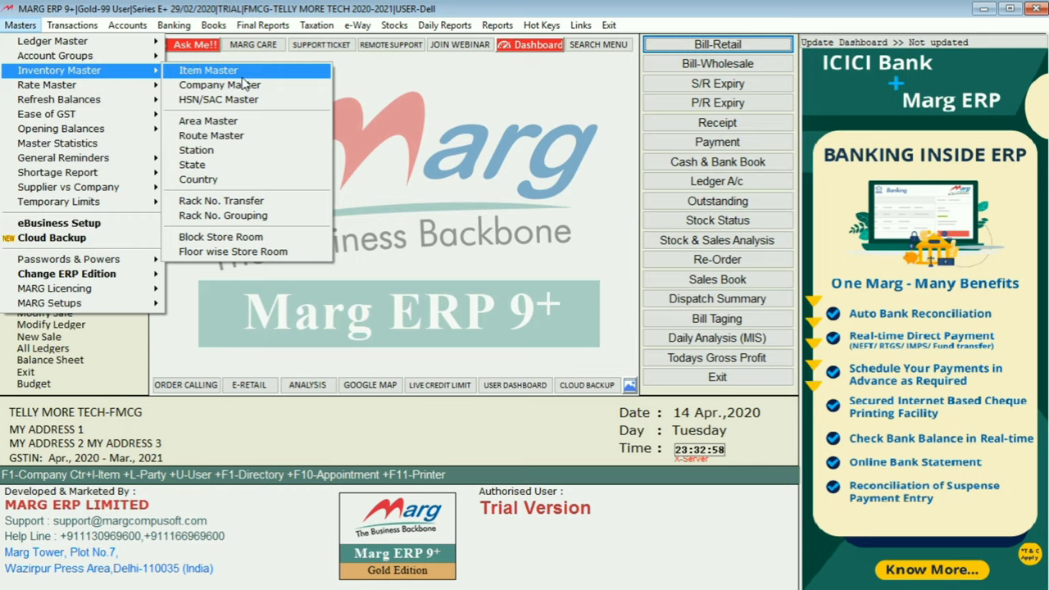
# Open the Item Master list and start a new product record with F2.
pyautogui.click(207, 69)
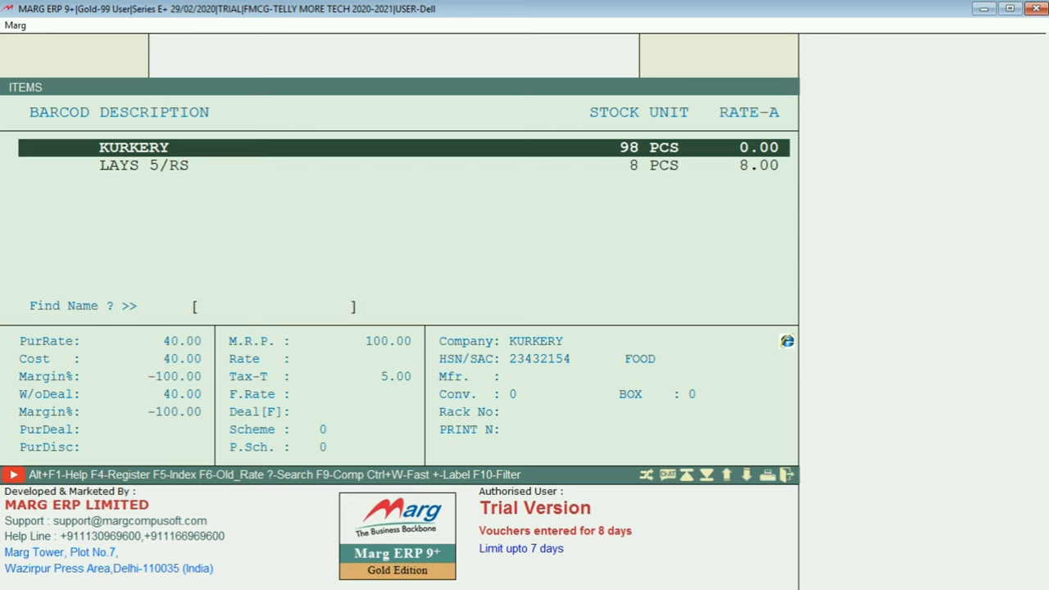
pyautogui.press('f2')
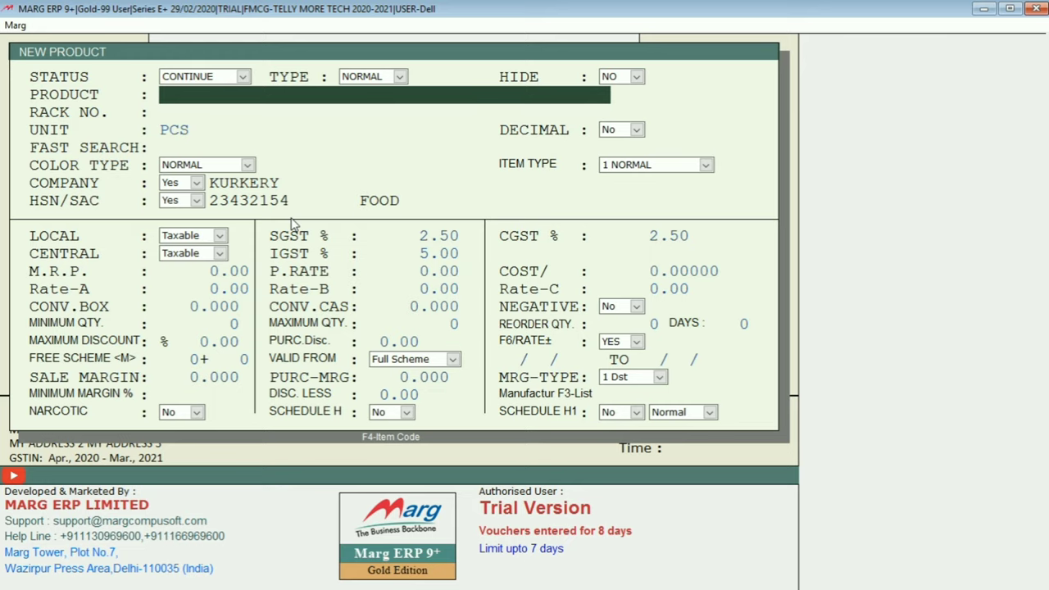
# Enter CEMENT as the product name.
pyautogui.write('CEM')
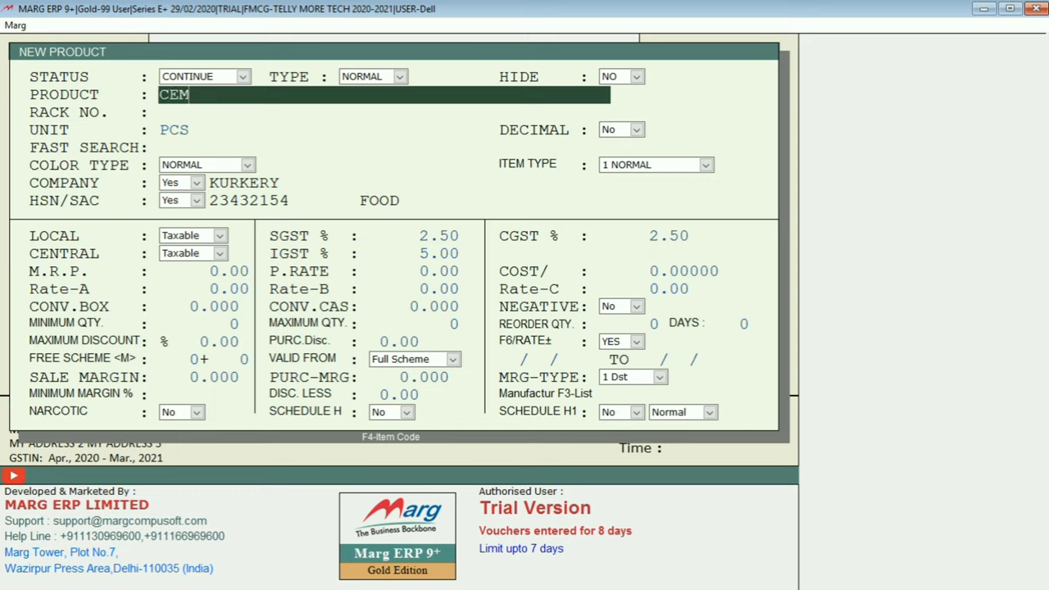
pyautogui.write('EN')
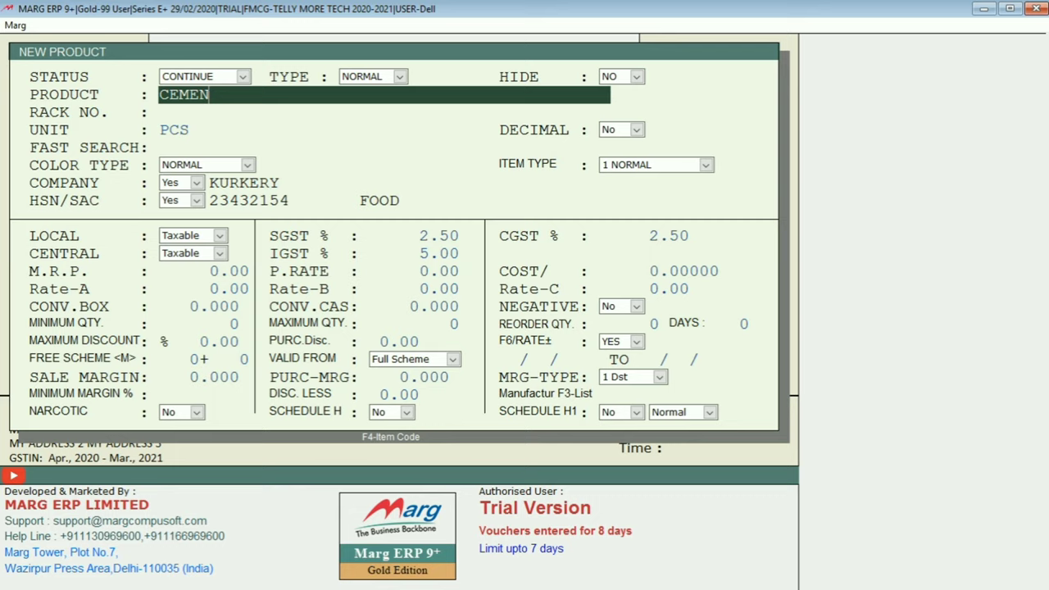
pyautogui.write('T')
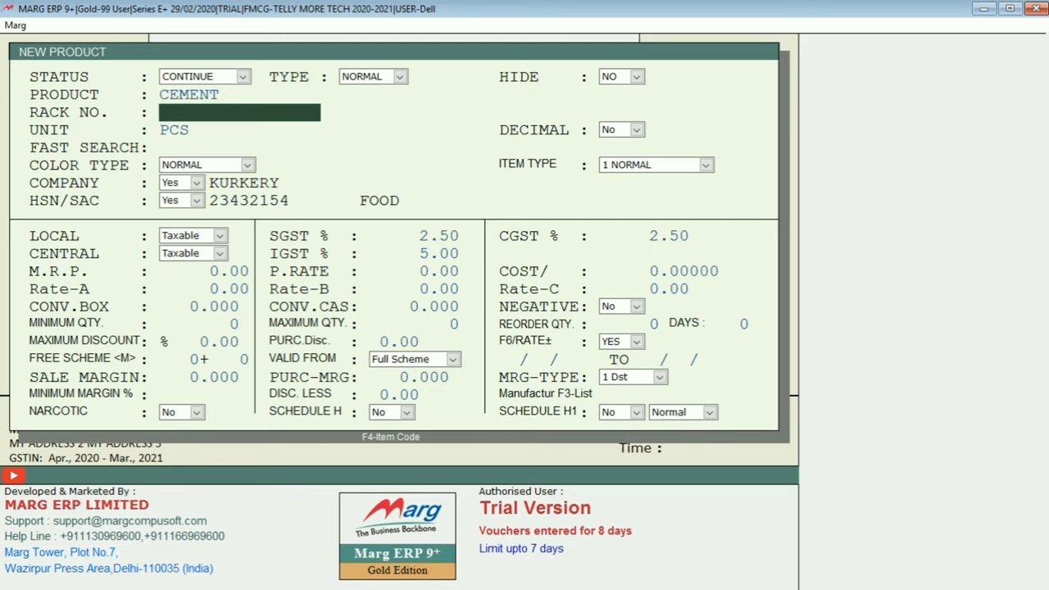
# Set the product unit to BAG and keep the colour type Normal.
pyautogui.click(178, 129)
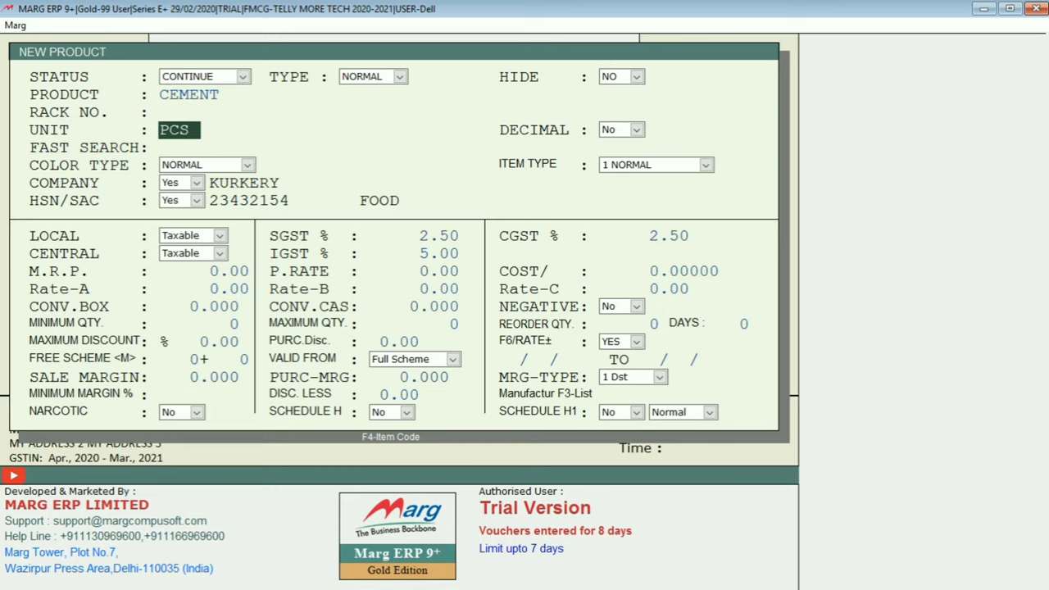
pyautogui.write('CS')
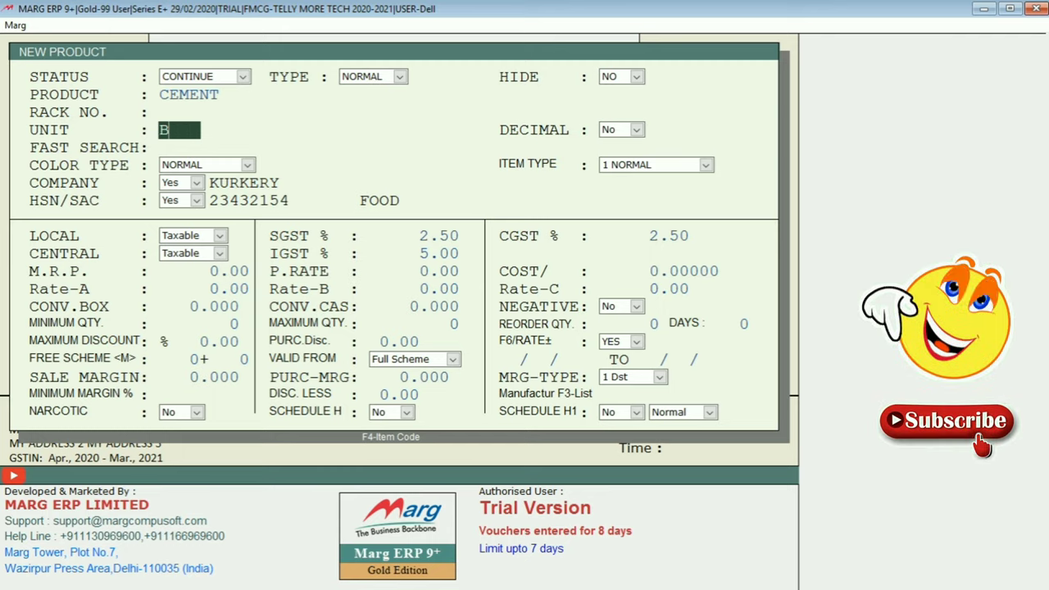
pyautogui.write('AG')
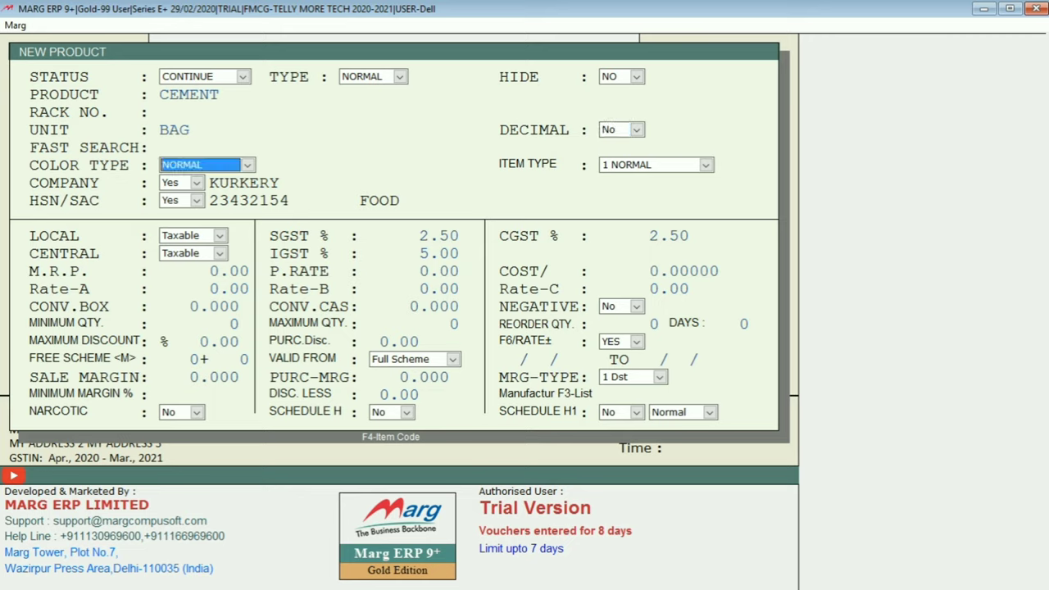
pyautogui.moveTo(295, 167)
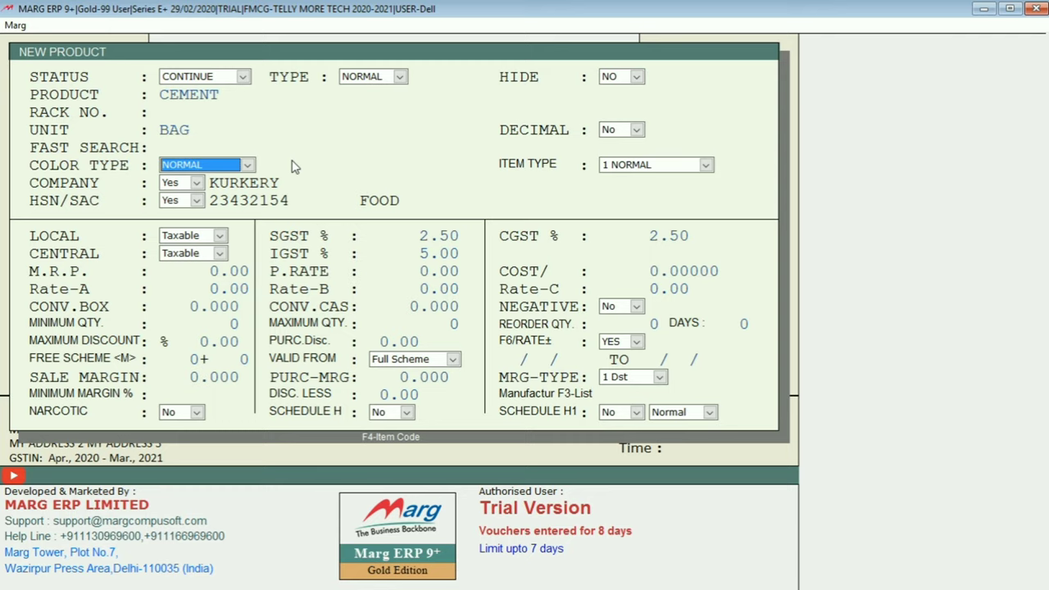
pyautogui.click(247, 165)
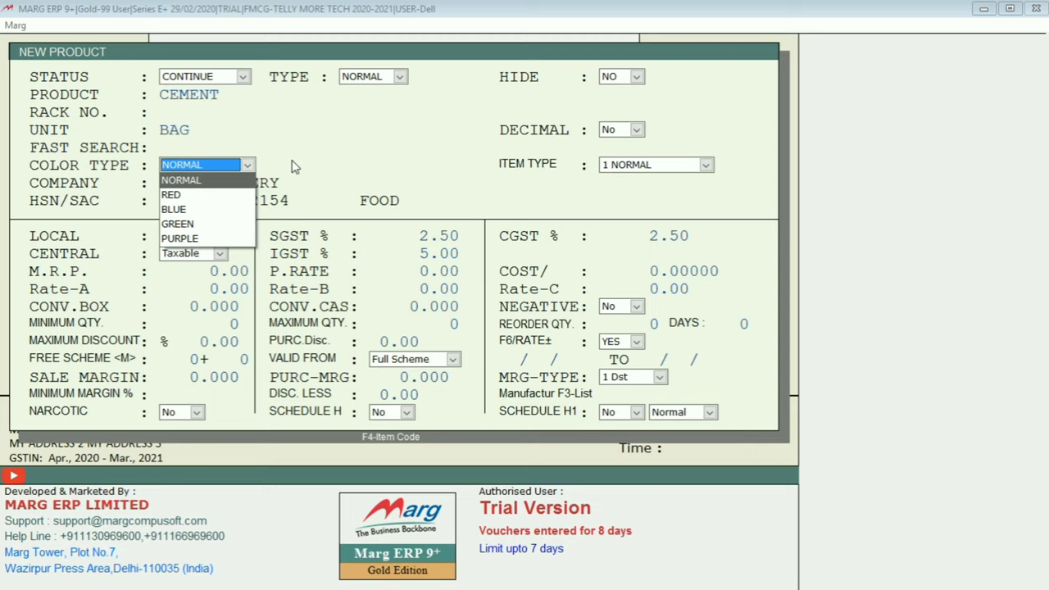
pyautogui.click(181, 165)
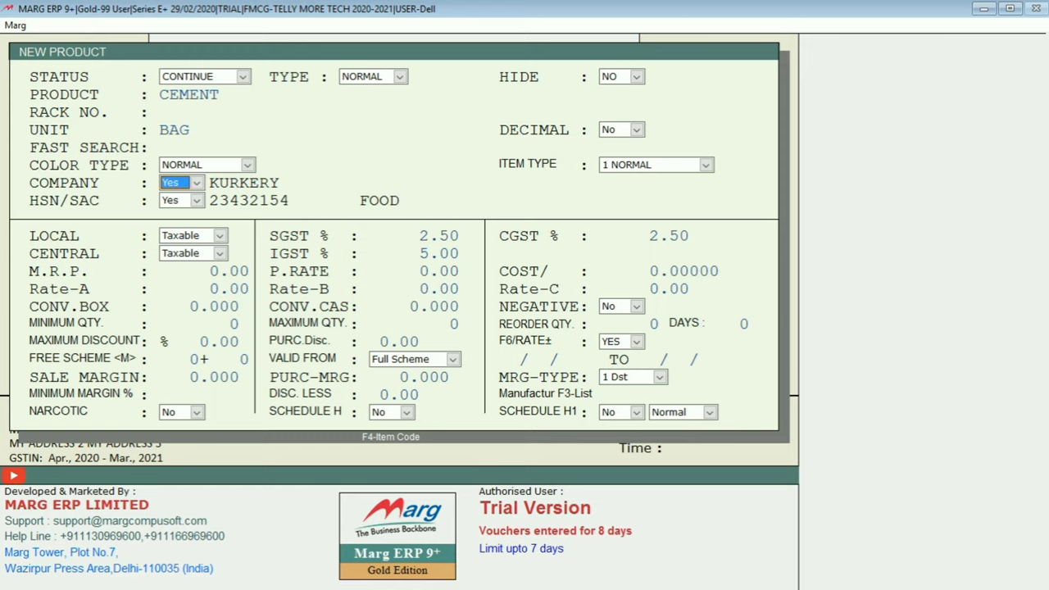
# Add the new company CHETAK from the company list and save it.
pyautogui.click(196, 182)
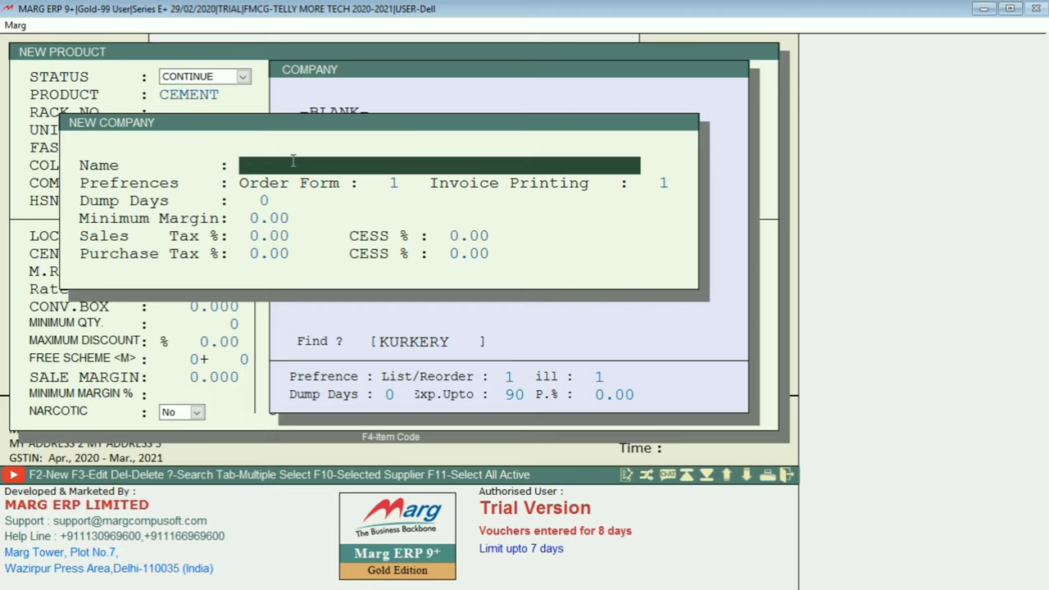
pyautogui.write('CHETAK')
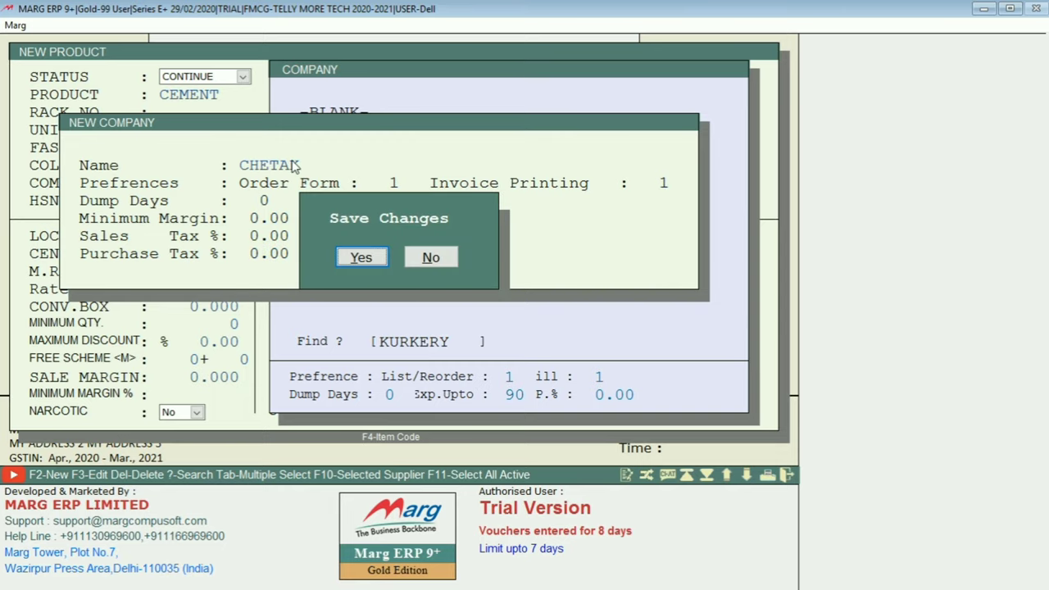
pyautogui.click(361, 257)
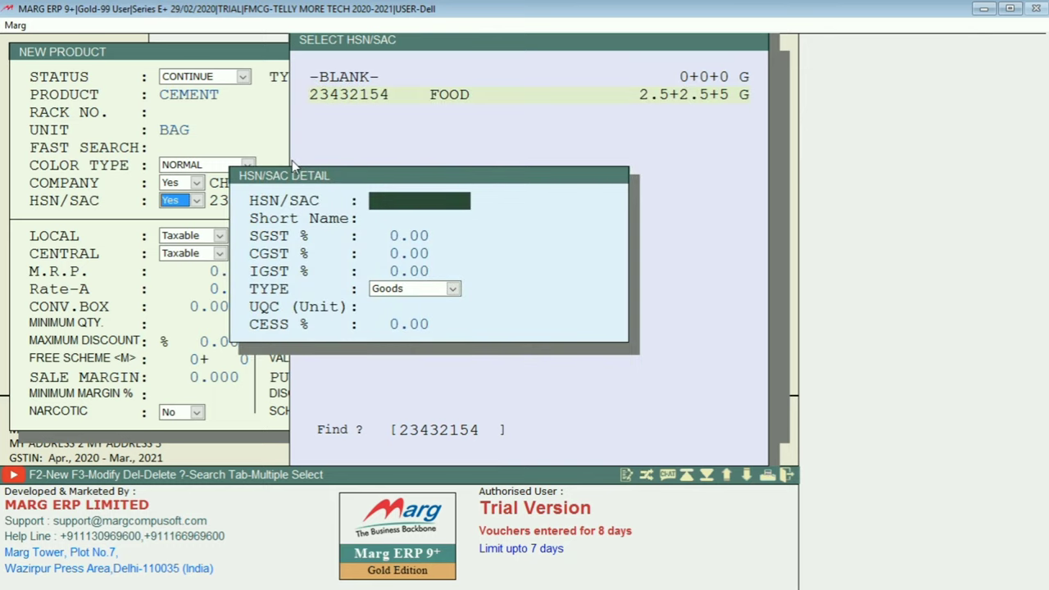
# Create HSN code 2523 with short name CEMENT, type Goods, UQC BAG.
pyautogui.write('2')
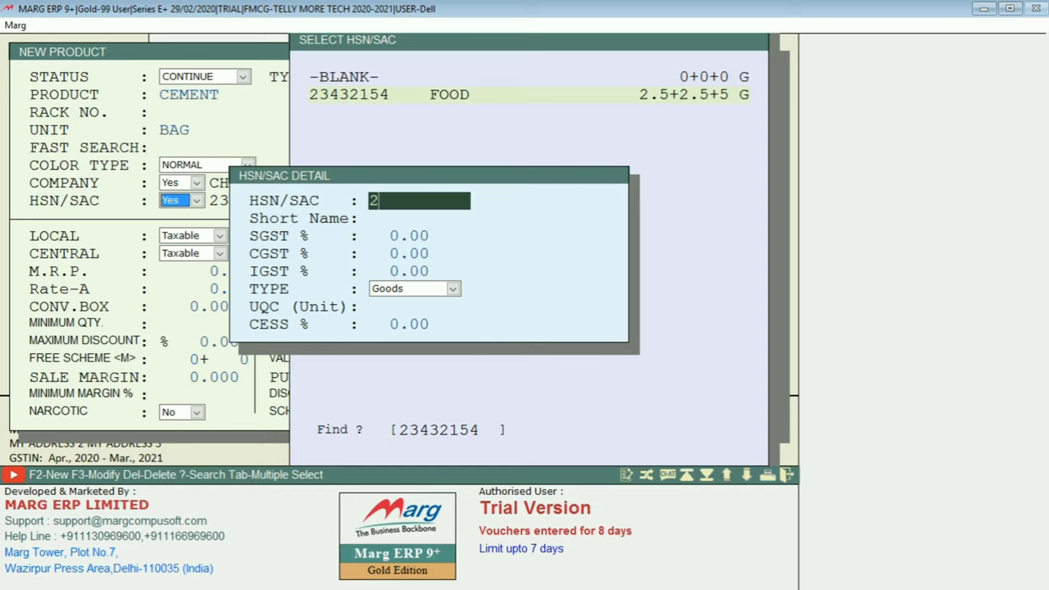
pyautogui.write('523')
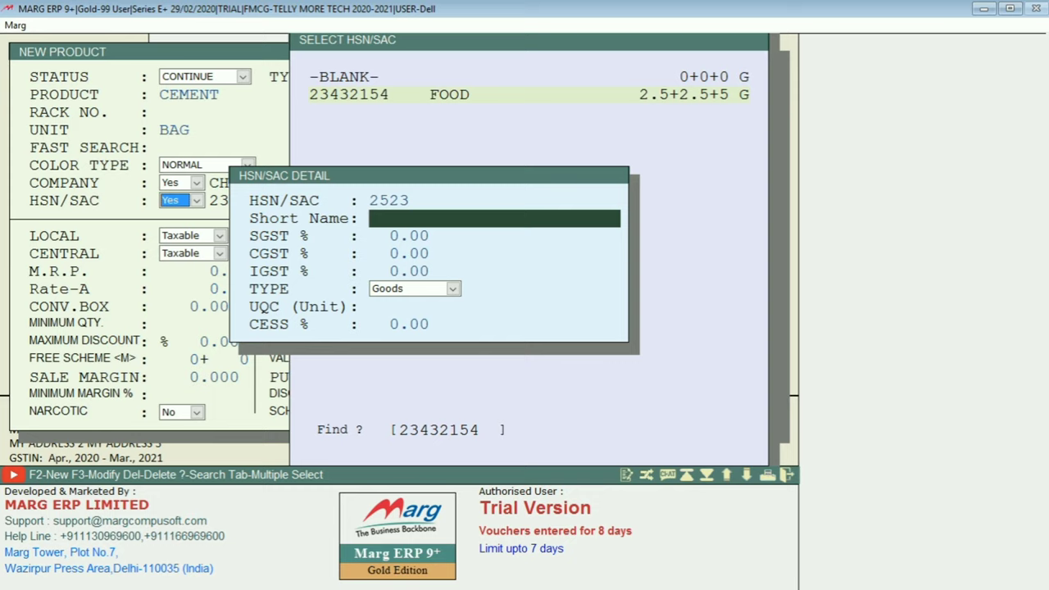
pyautogui.write('CEMENT')
pyautogui.click(401, 236)
pyautogui.write('14')
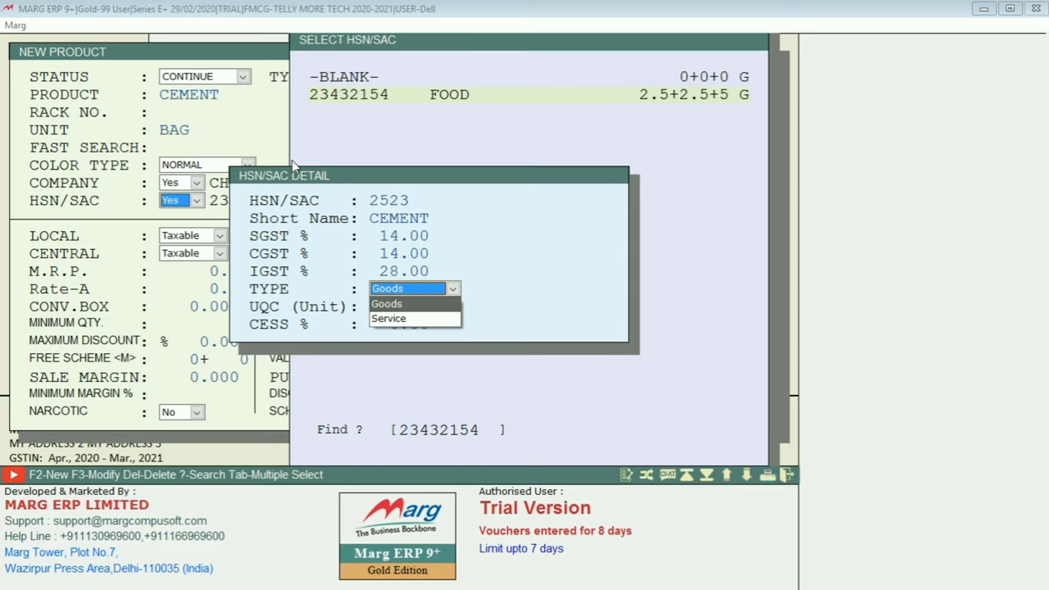
pyautogui.click(386, 303)
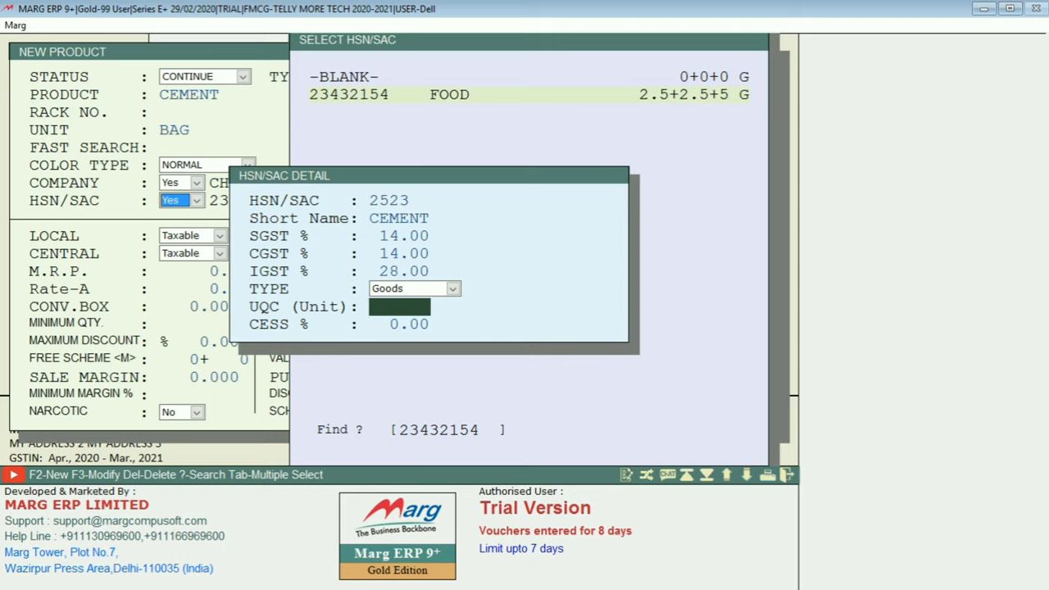
pyautogui.write('BAG')
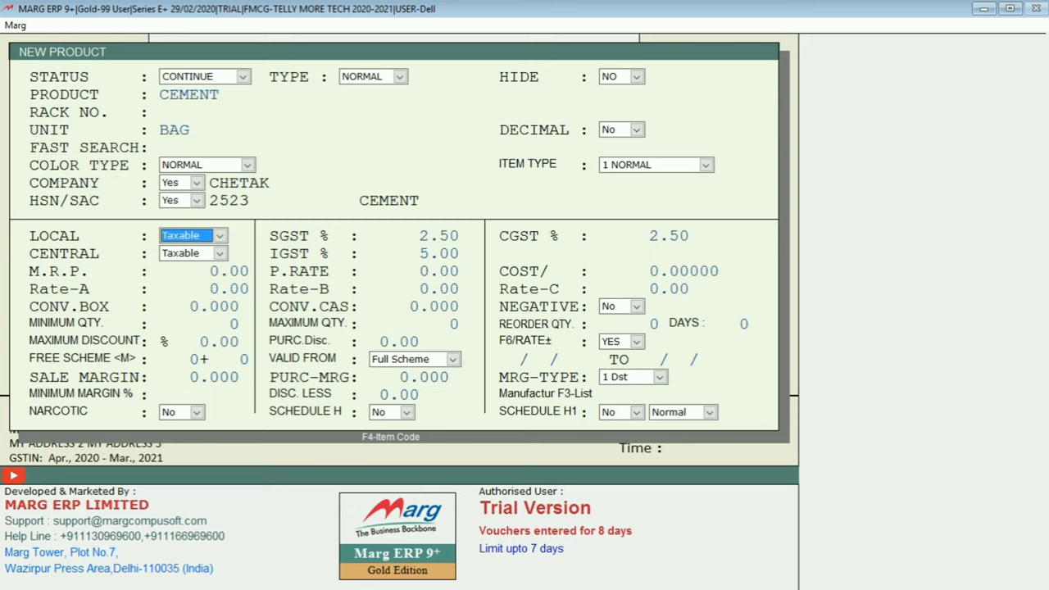
# Set SGST 14%, CGST 14%, IGST 28%, with Local and Central both Taxable.
pyautogui.write('14.00')
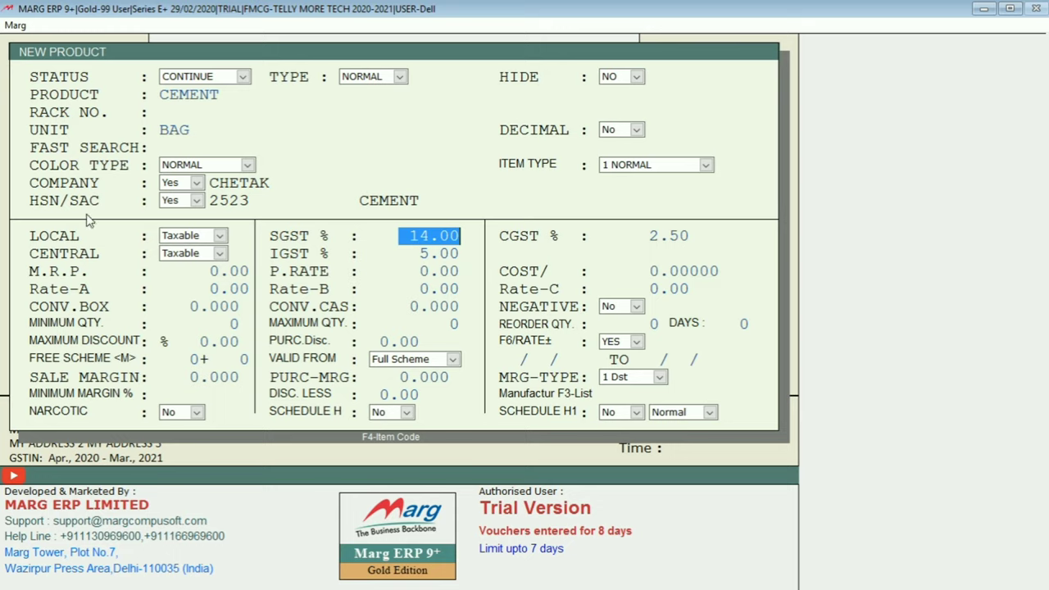
pyautogui.click(219, 235)
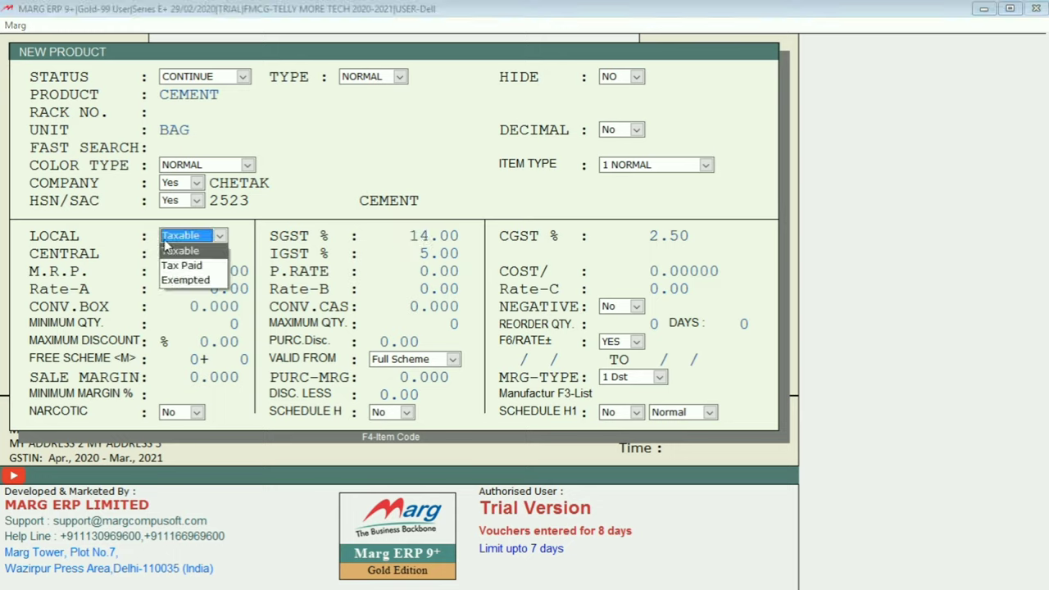
pyautogui.click(181, 265)
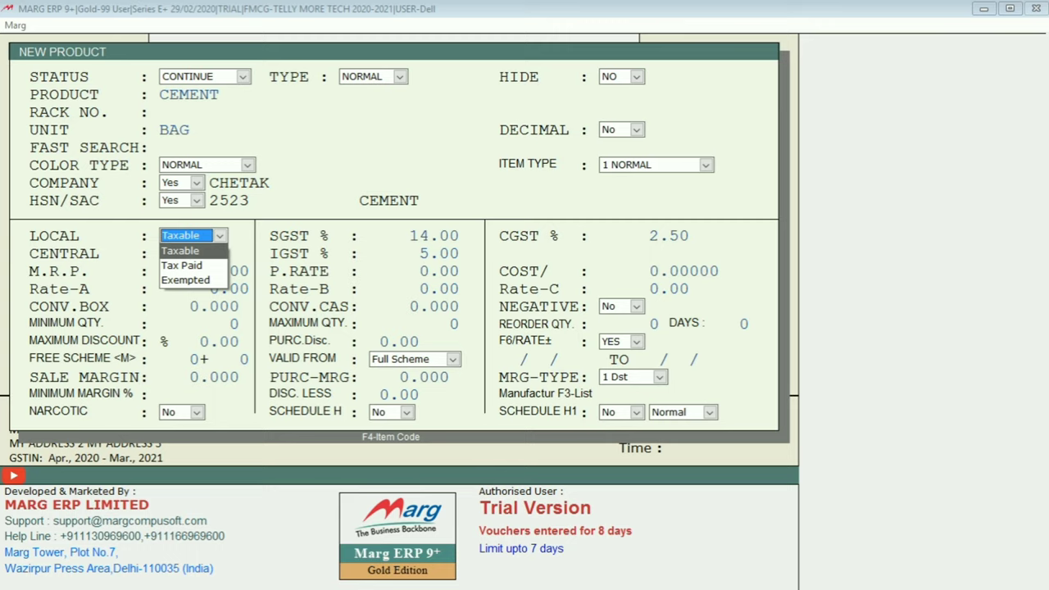
pyautogui.click(181, 250)
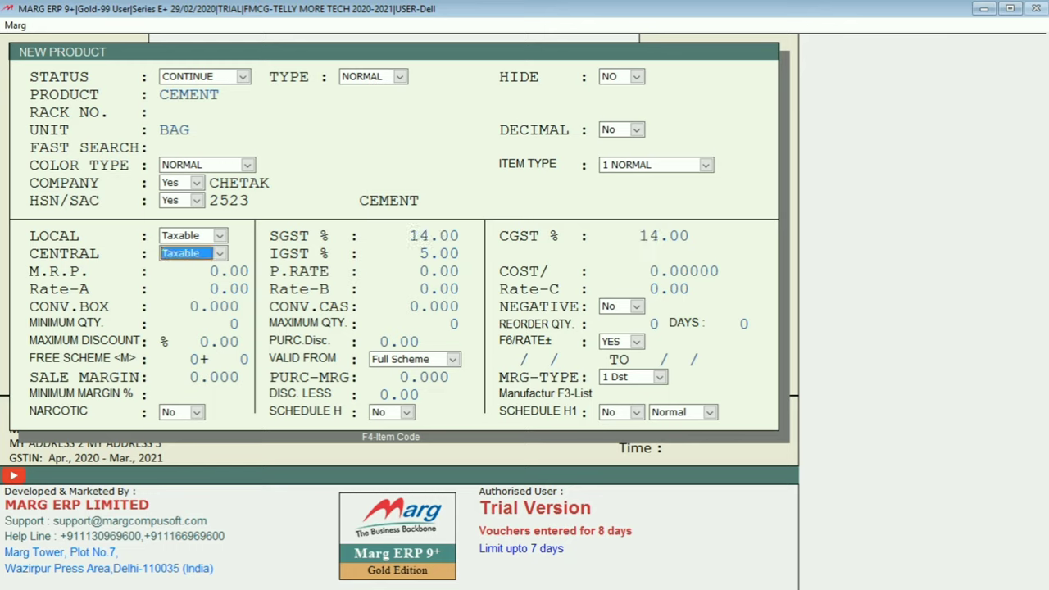
pyautogui.click(219, 235)
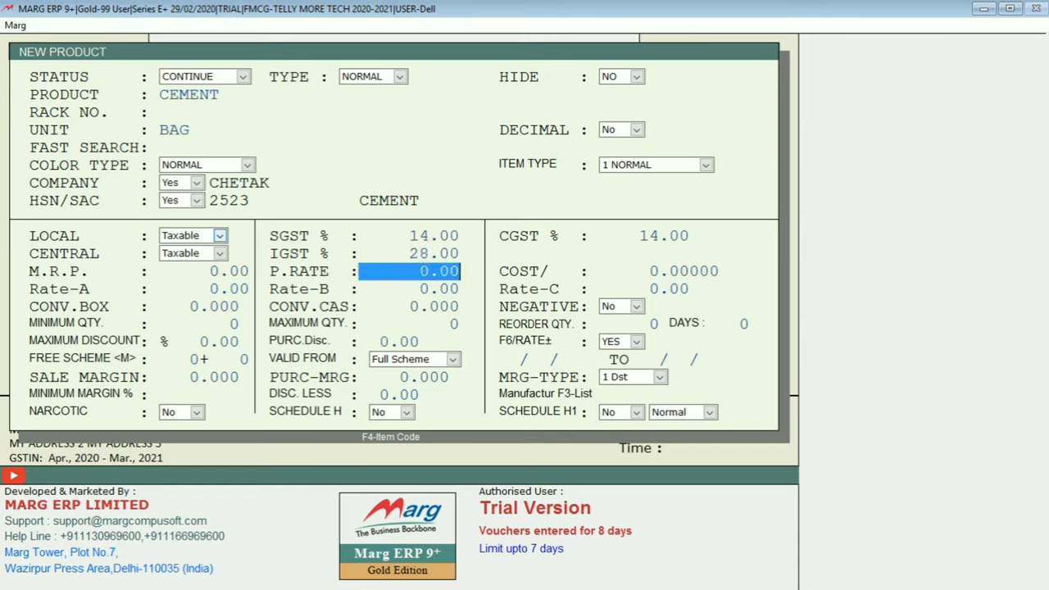
pyautogui.press('Tab')
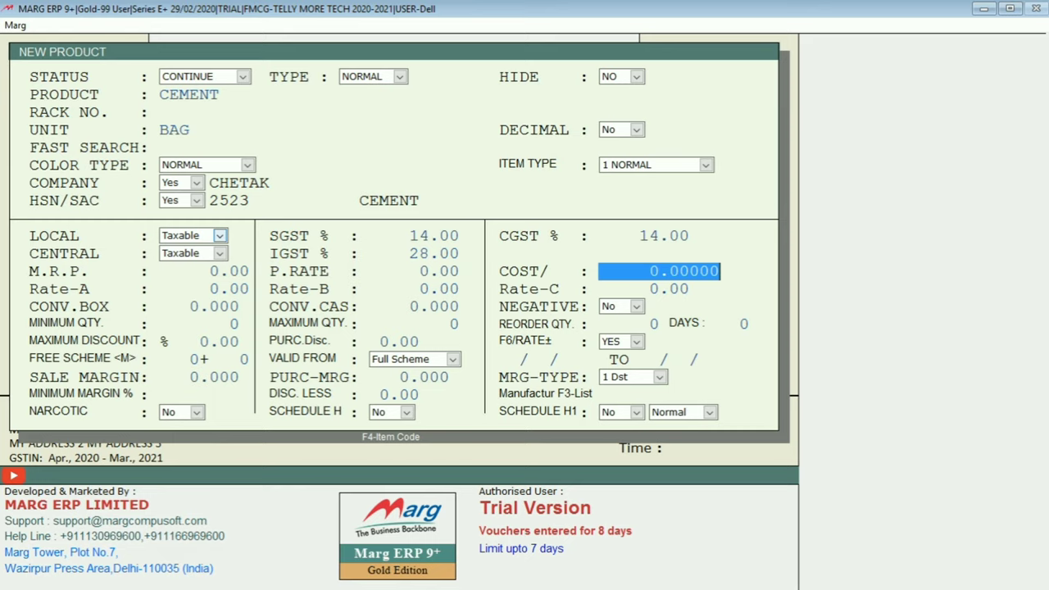
pyautogui.click(410, 271)
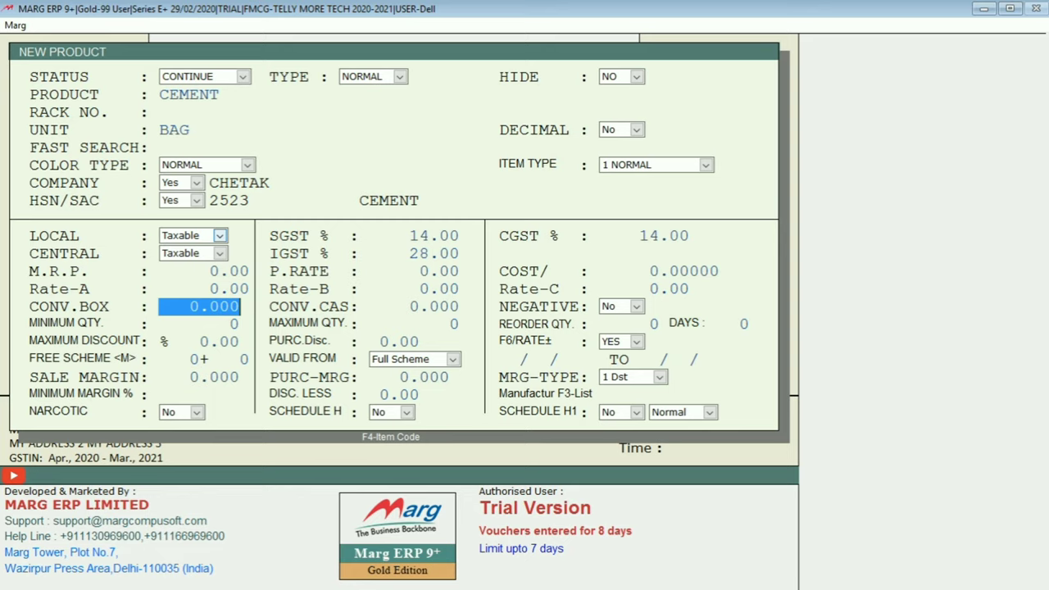
# Finish the remaining fields and confirm saving the CEMENT product.
pyautogui.press('Tab')
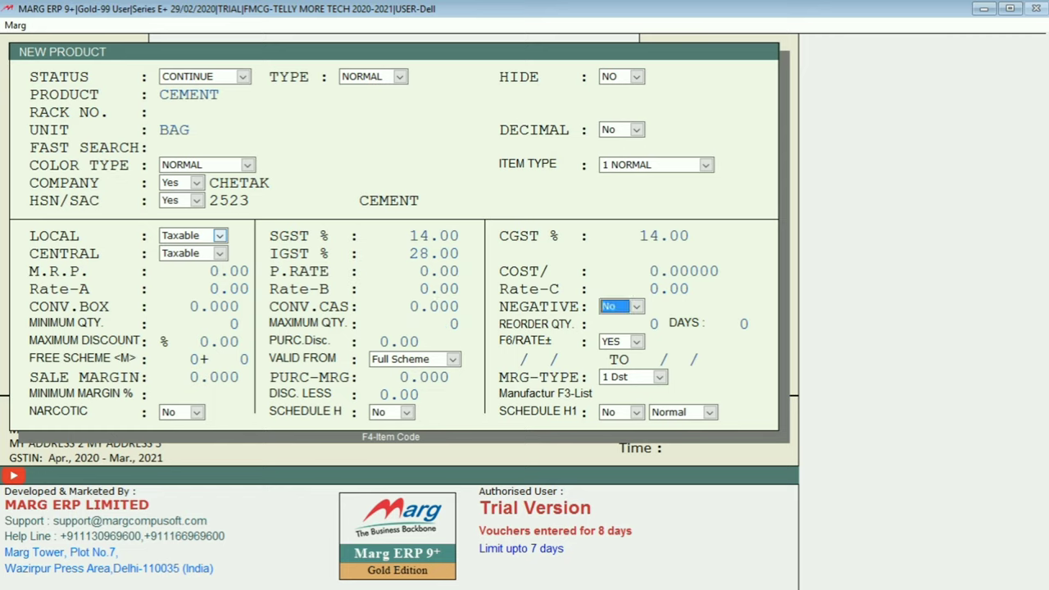
pyautogui.click(199, 323)
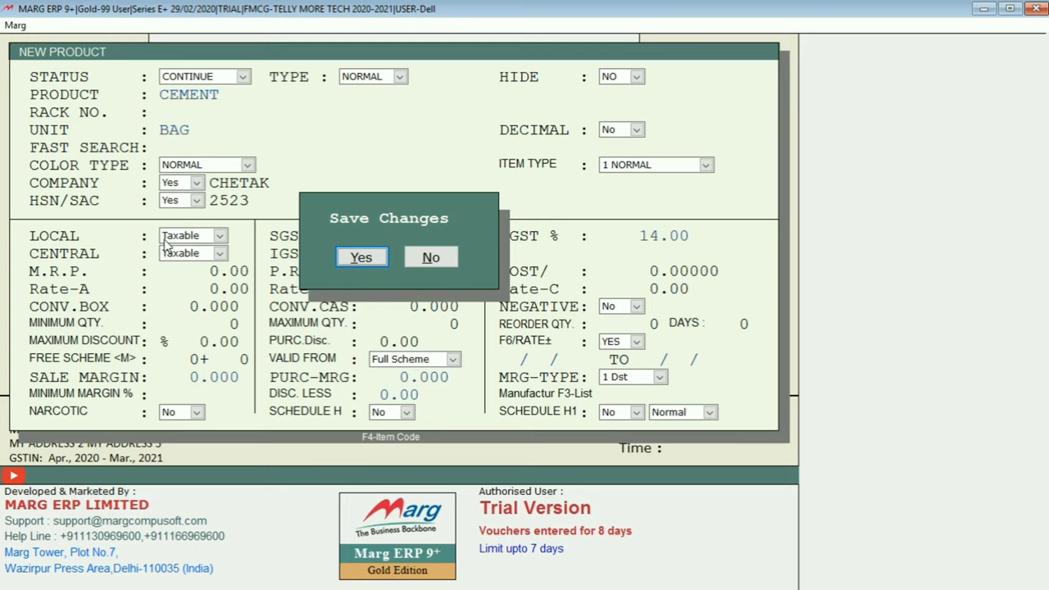
pyautogui.click(362, 256)
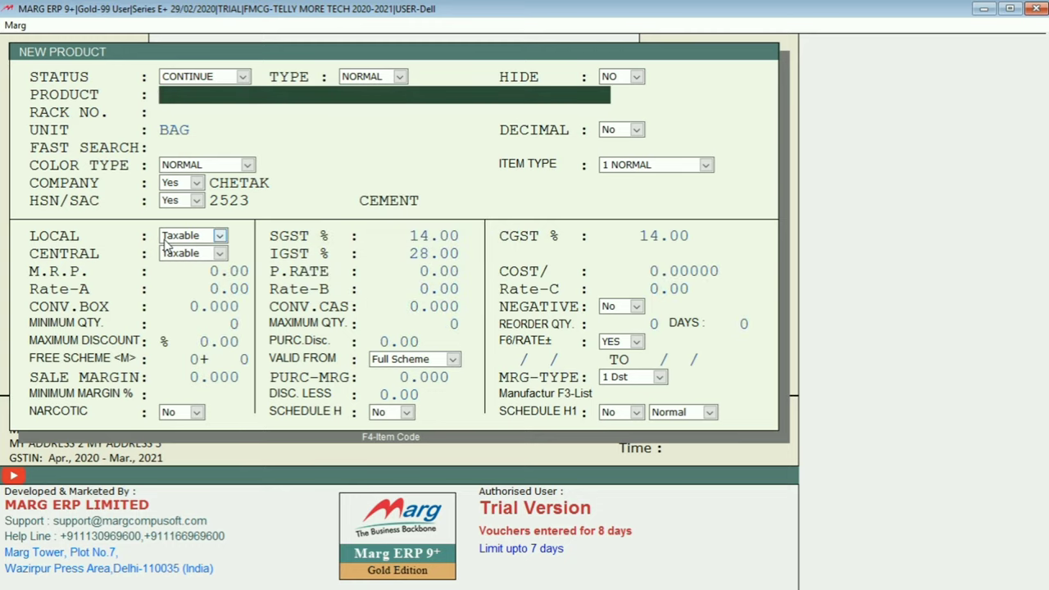